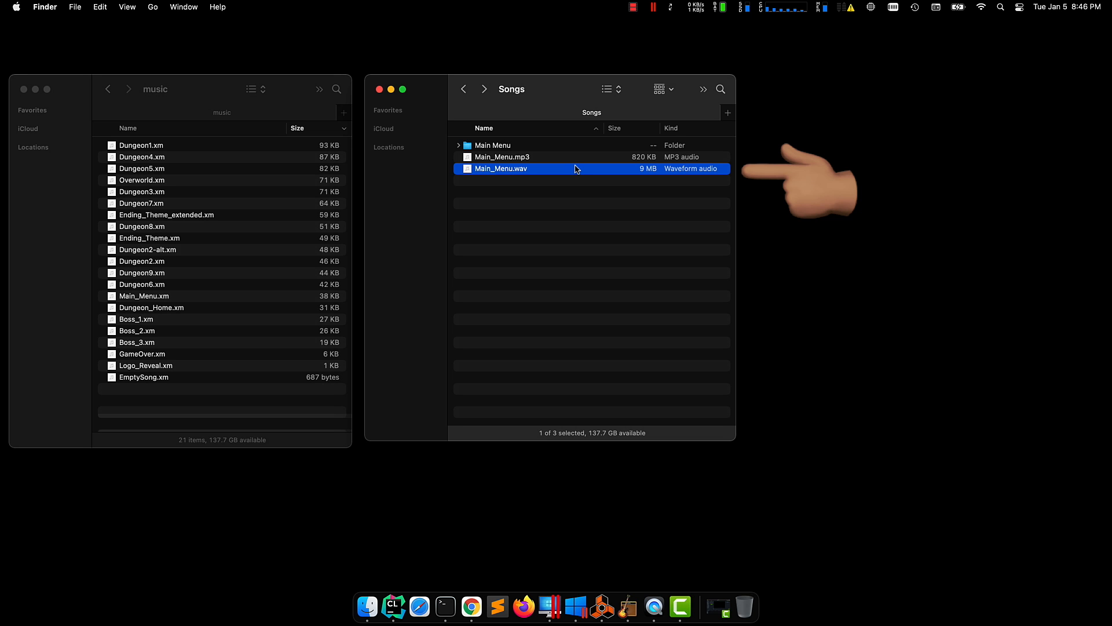
# Scroll further down the XM file format article before returning to the Finder song folders.
pyautogui.click(503, 158)
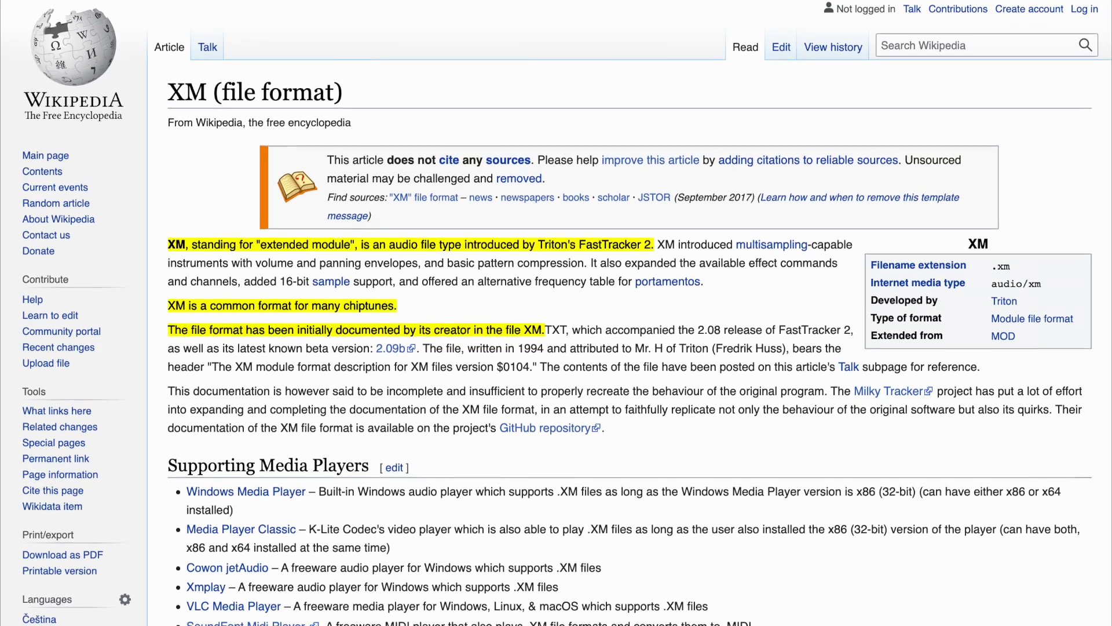
pyautogui.scroll(-3)
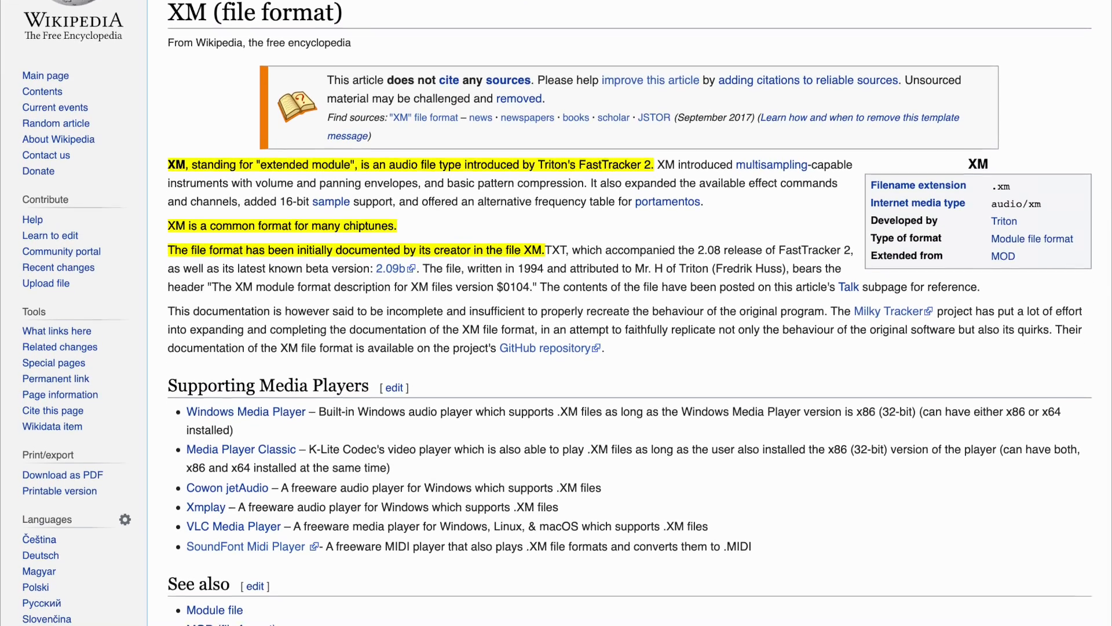
pyautogui.scroll(-3)
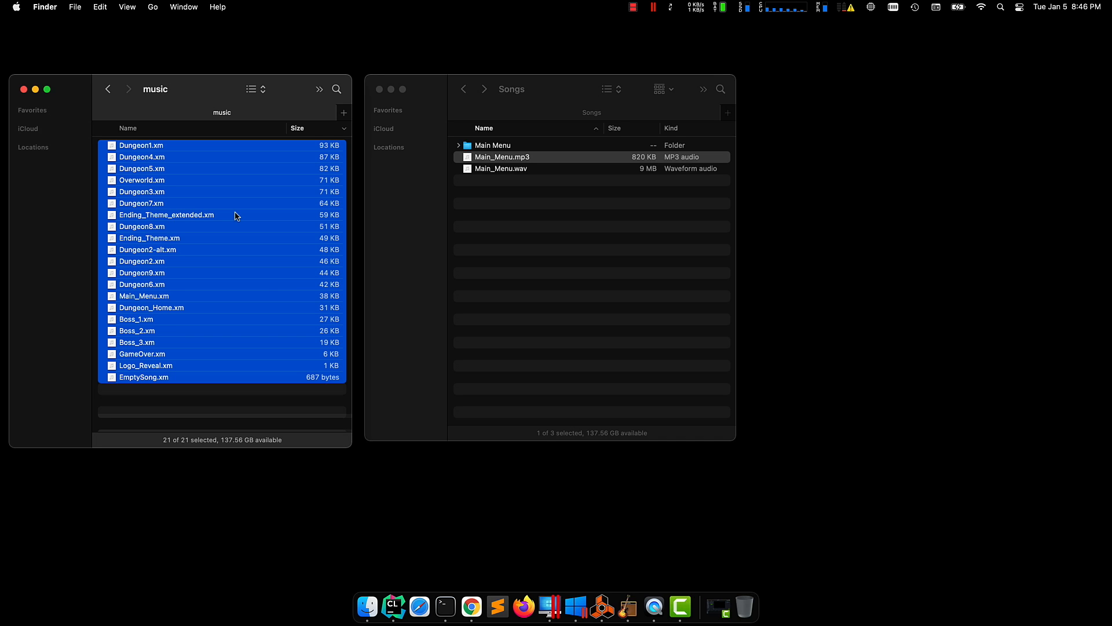
pyautogui.moveTo(231, 235)
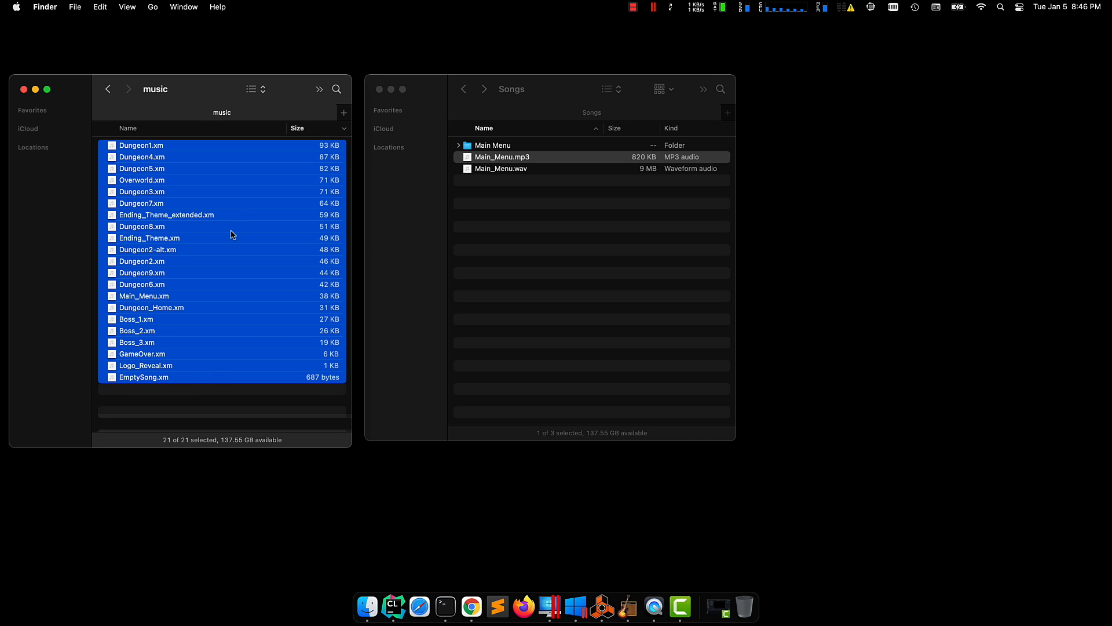
# Select the remaining 19 tracks (all but EmptySong.xm), inspect their combined info, and close it.
pyautogui.click(143, 216)
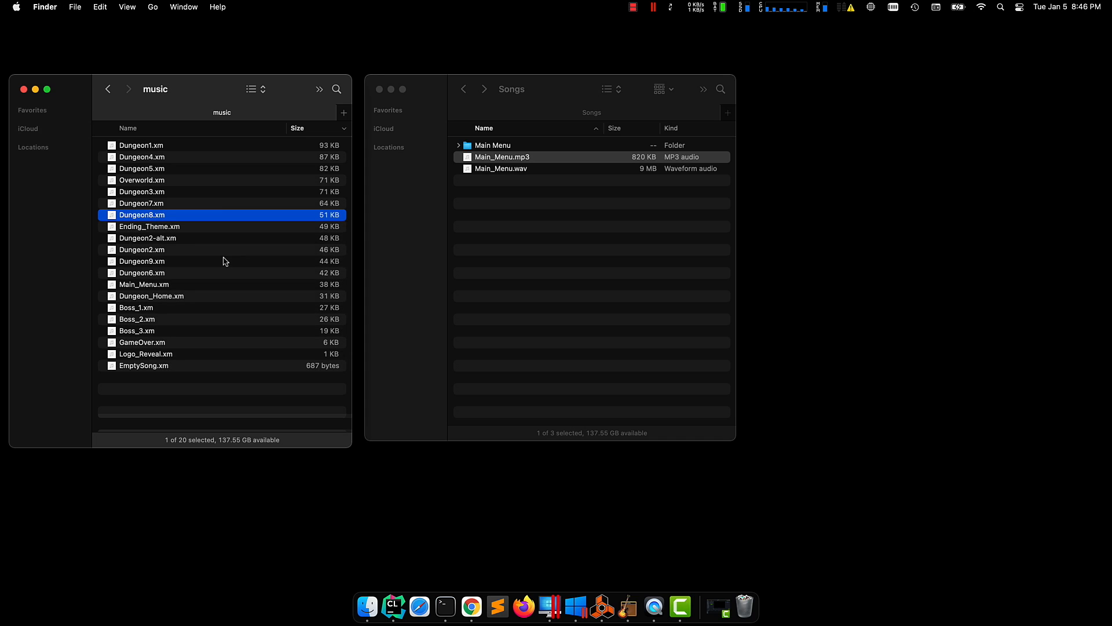
pyautogui.press('cmd+a')
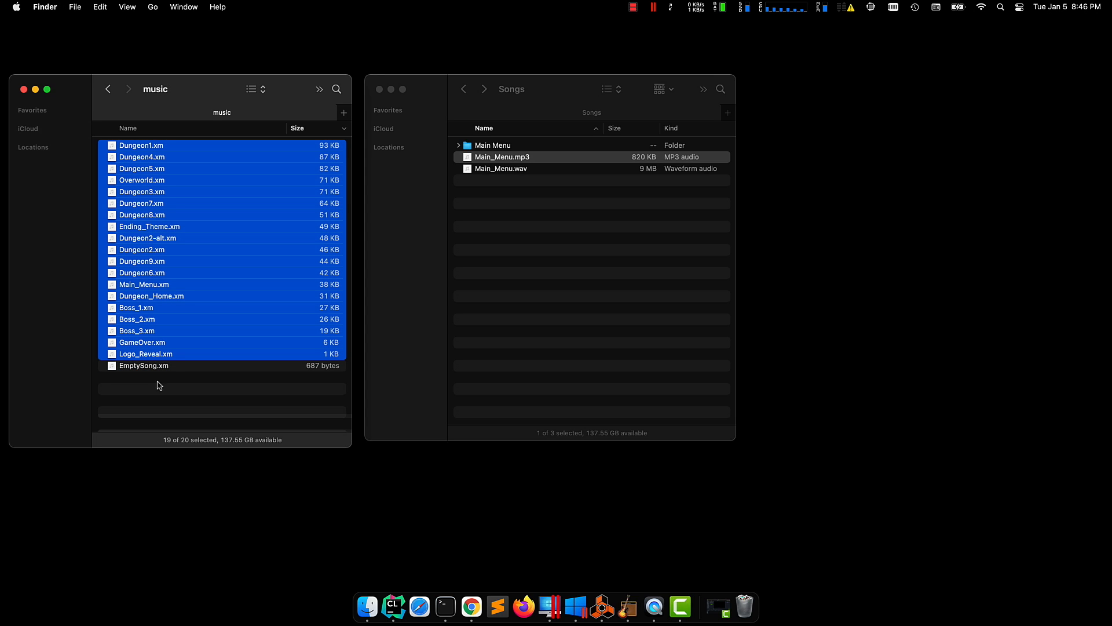
pyautogui.moveTo(165, 375)
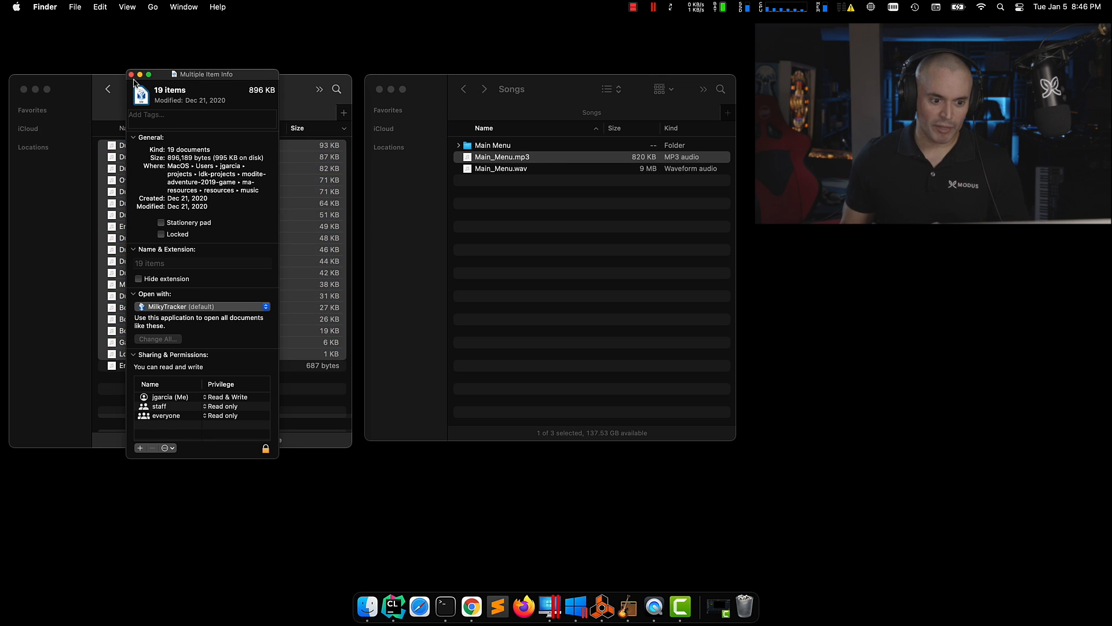
pyautogui.click(132, 74)
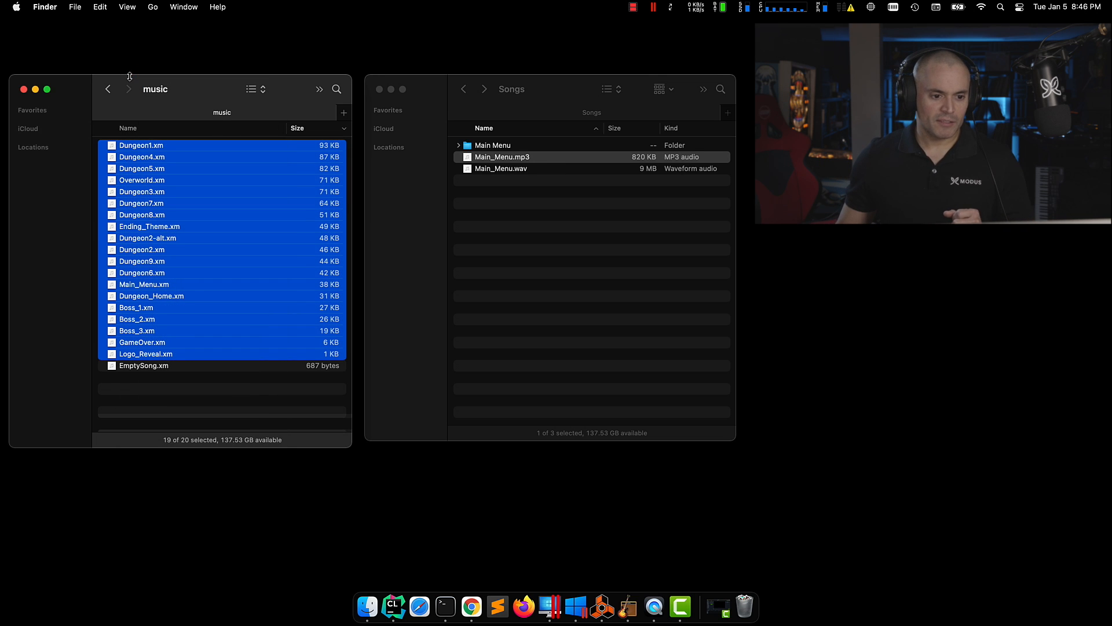
pyautogui.moveTo(108, 88)
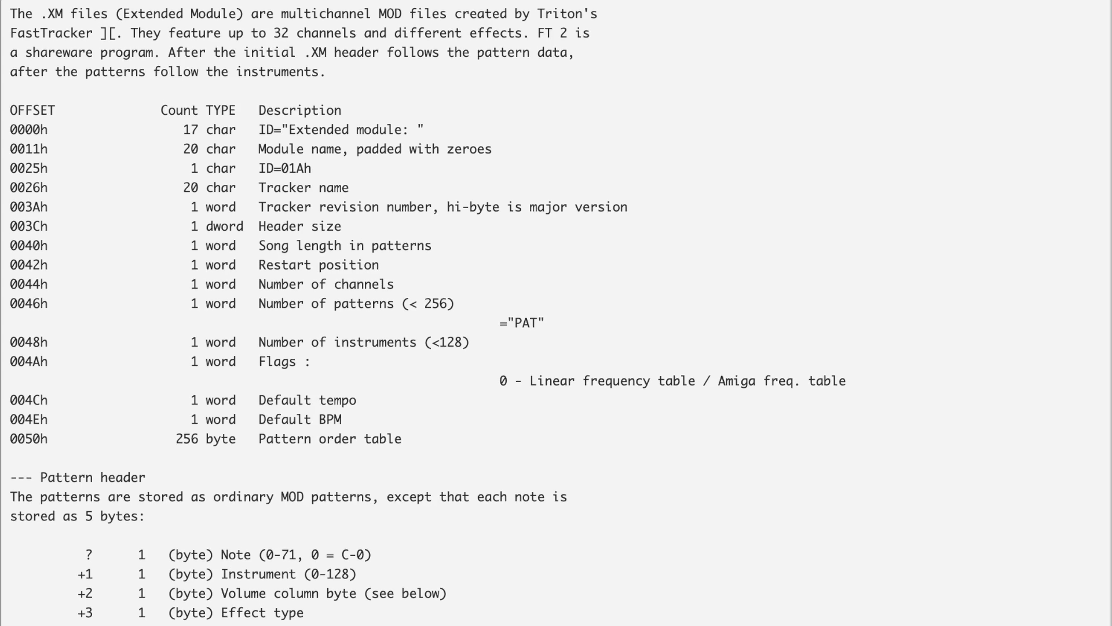
# Scroll the XM format spec down to the pattern header and pattern data section.
pyautogui.scroll(-3)
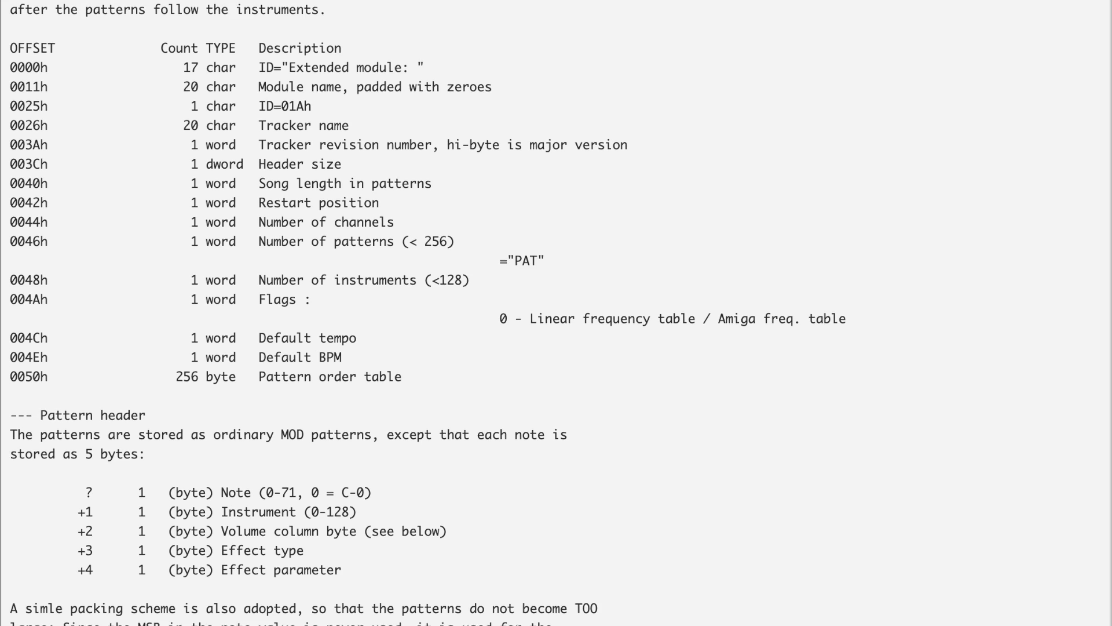
pyautogui.scroll(-3)
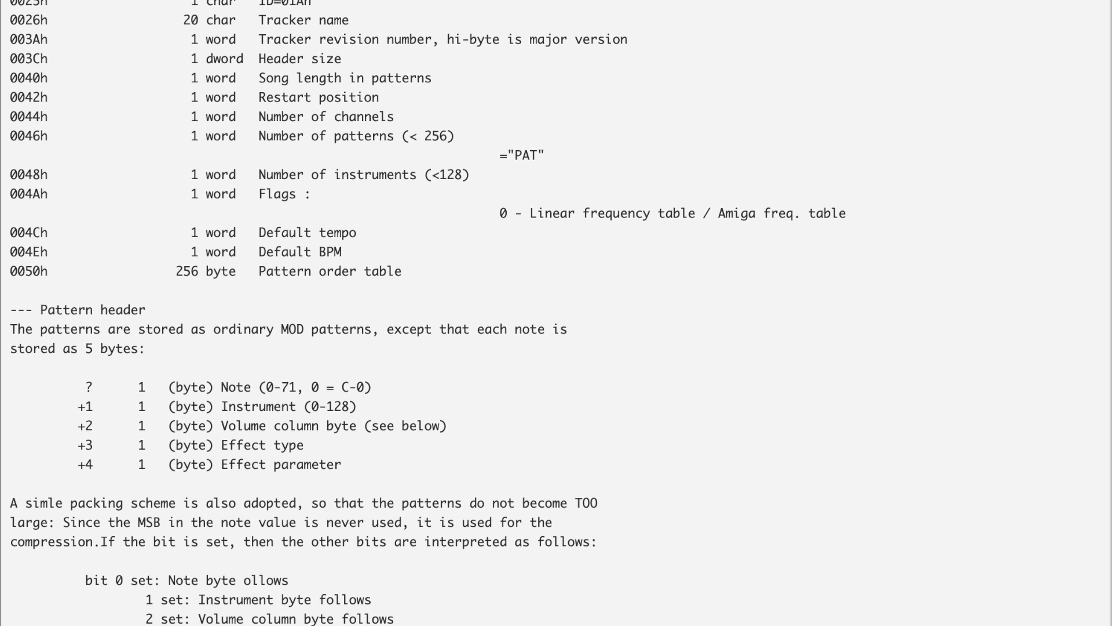
pyautogui.scroll(-3)
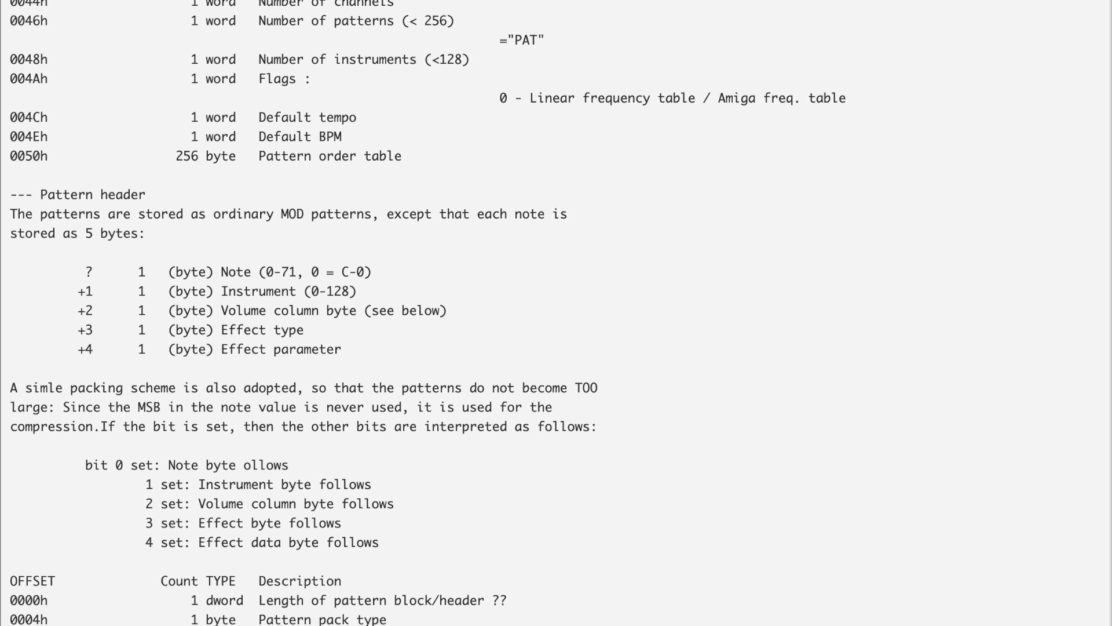
pyautogui.scroll(-3)
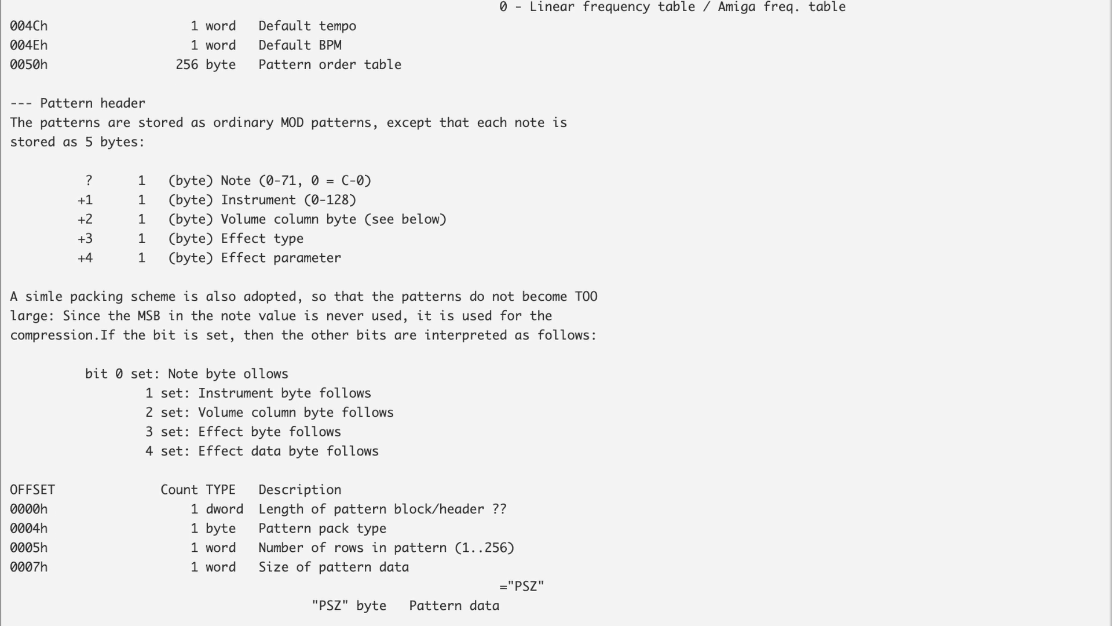
pyautogui.scroll(-3)
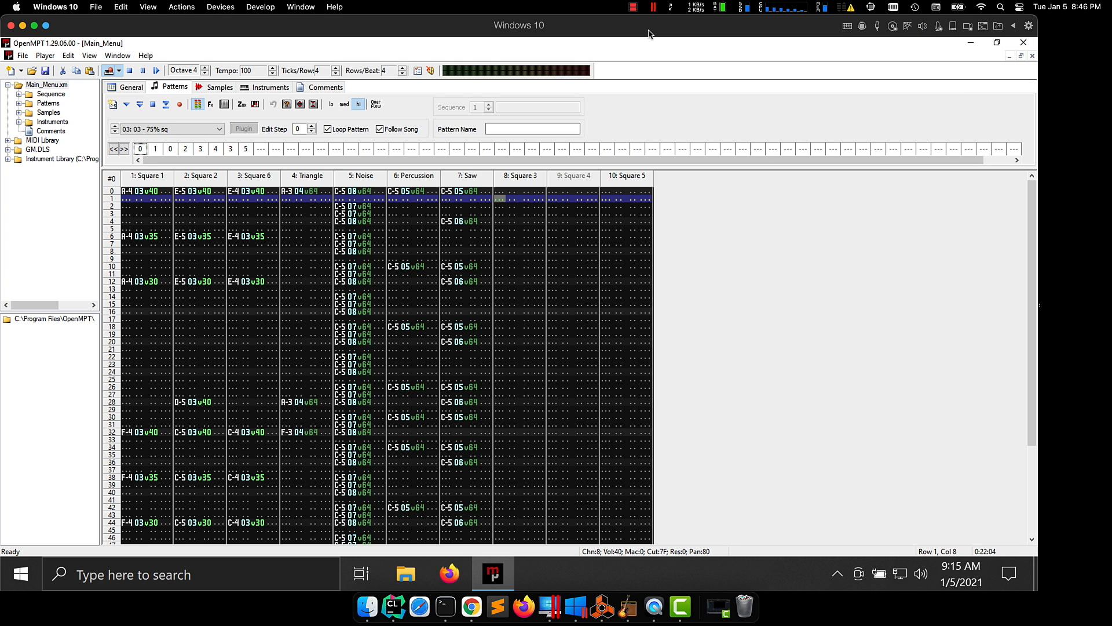
pyautogui.moveTo(758, 508)
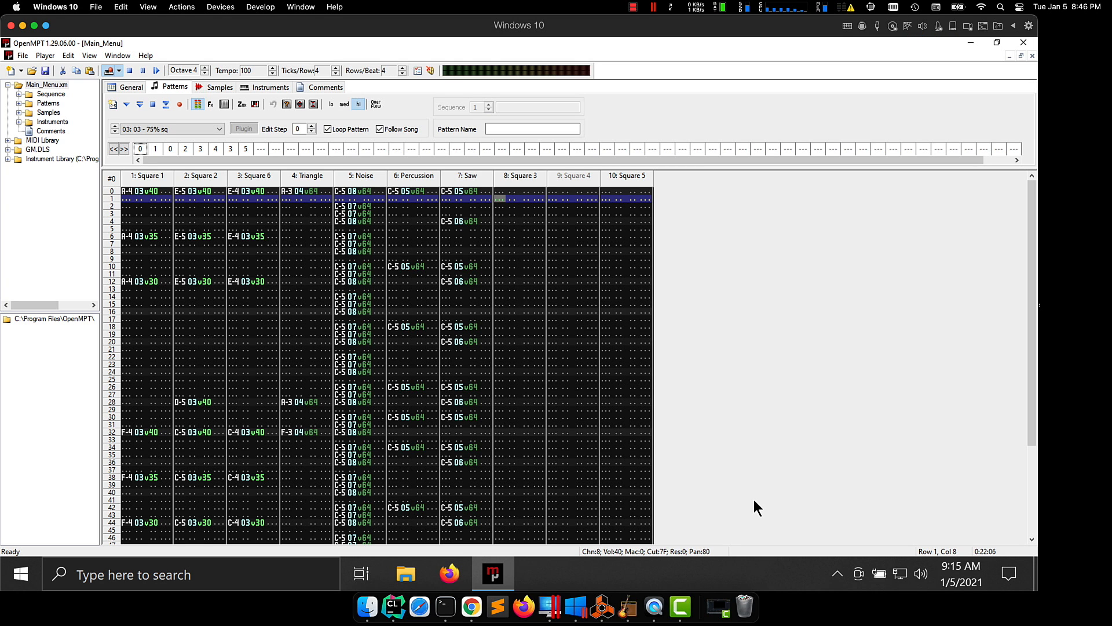
pyautogui.moveTo(326, 214)
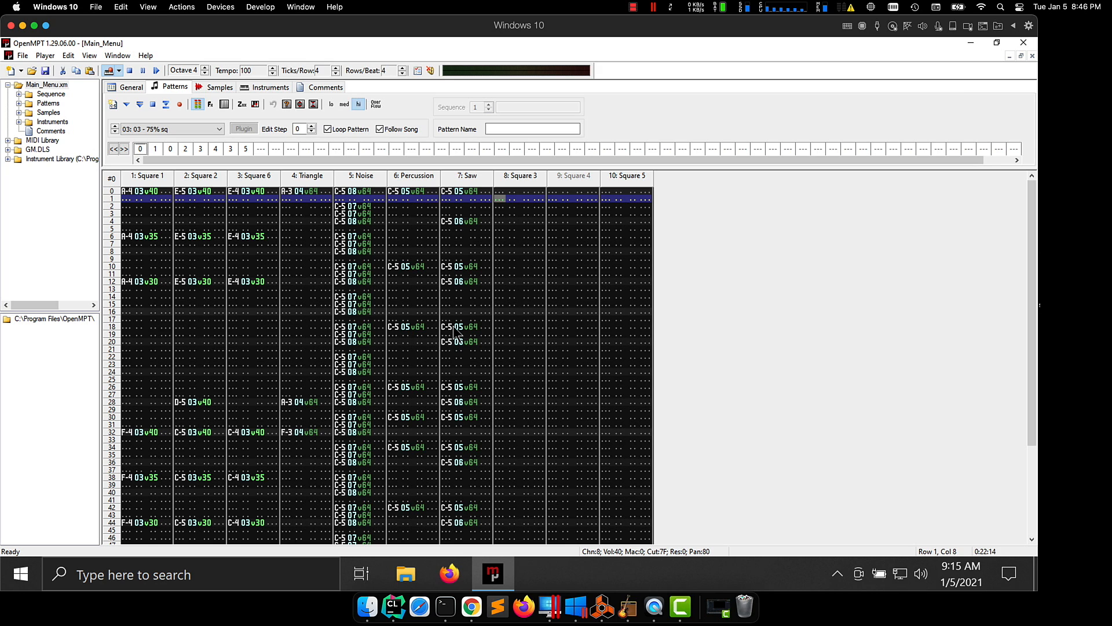
pyautogui.moveTo(457, 351)
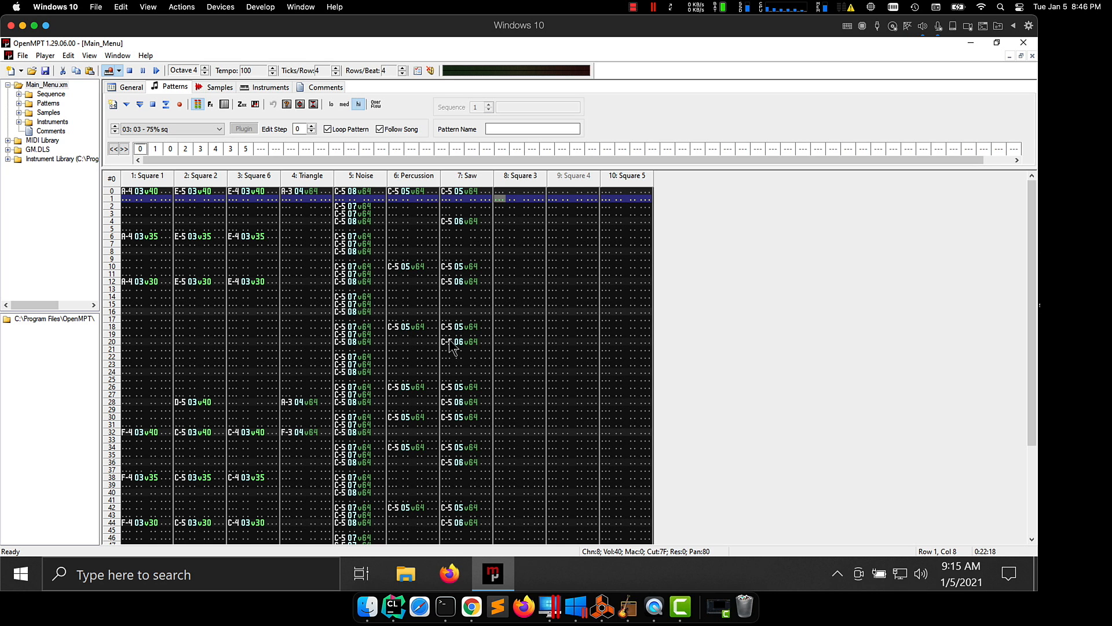
# Show the Samples editor with the square-wave sample's waveform and loop settings.
pyautogui.click(218, 87)
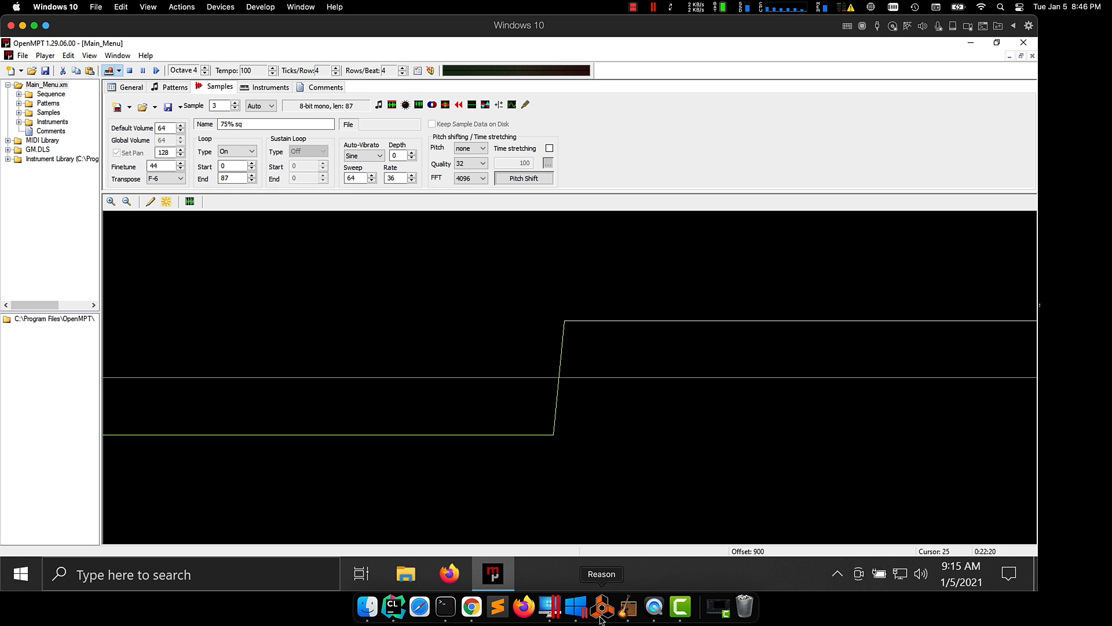
pyautogui.moveTo(533, 491)
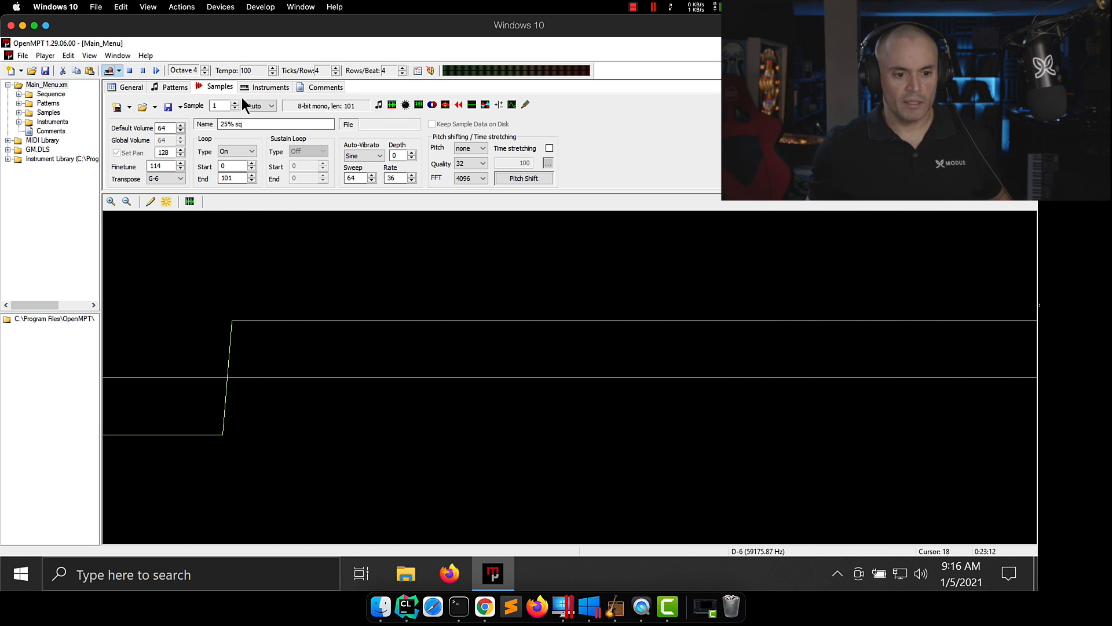
# Step through the samples 50% sq, 75% sq and onward up to sample 9, Open Hat.
pyautogui.click(234, 102)
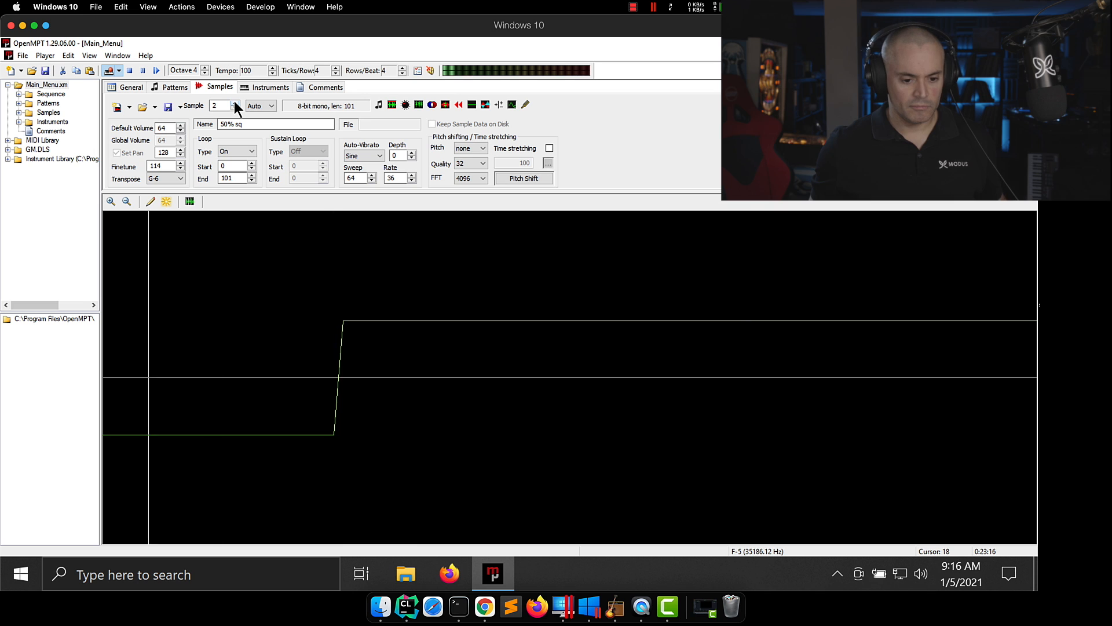
pyautogui.click(230, 102)
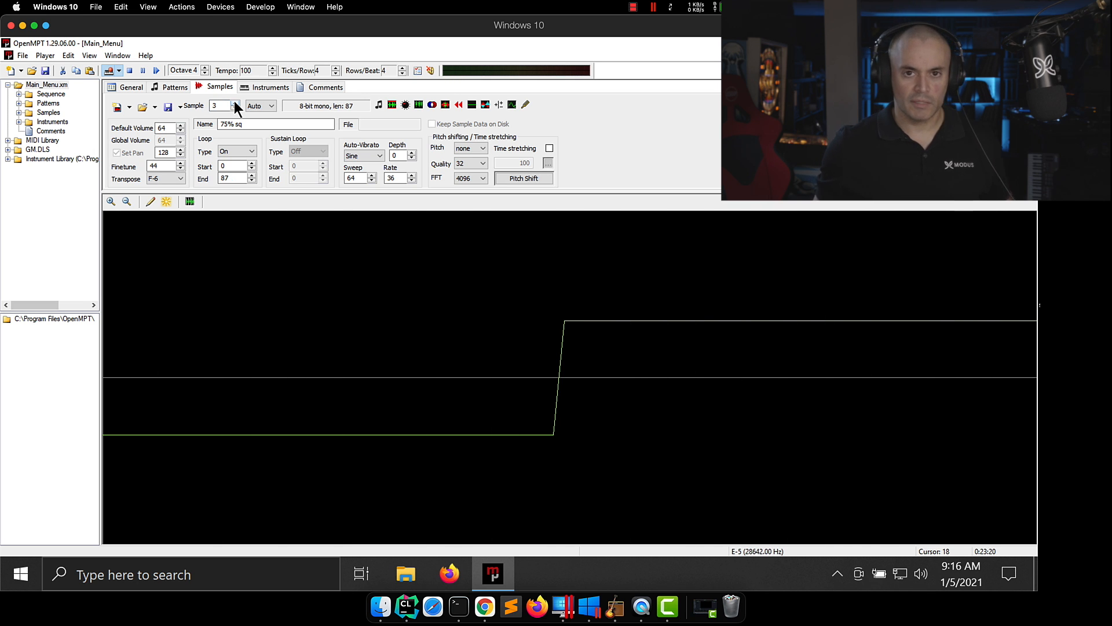
pyautogui.click(228, 103)
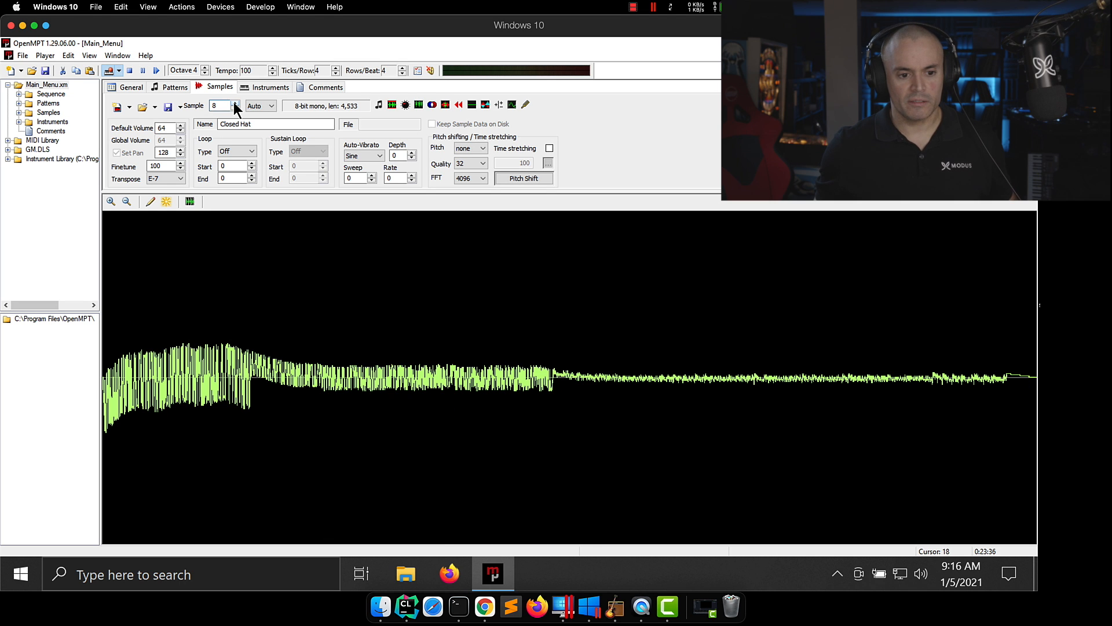
pyautogui.click(230, 103)
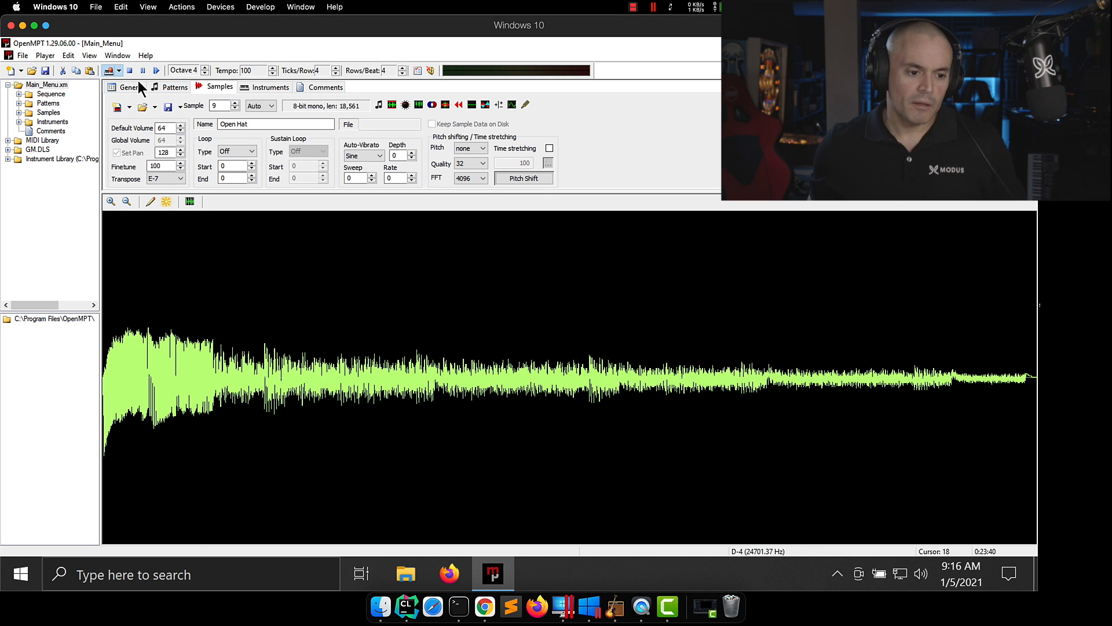
# View the General settings with channel names, then return to the Patterns editor.
pyautogui.click(130, 87)
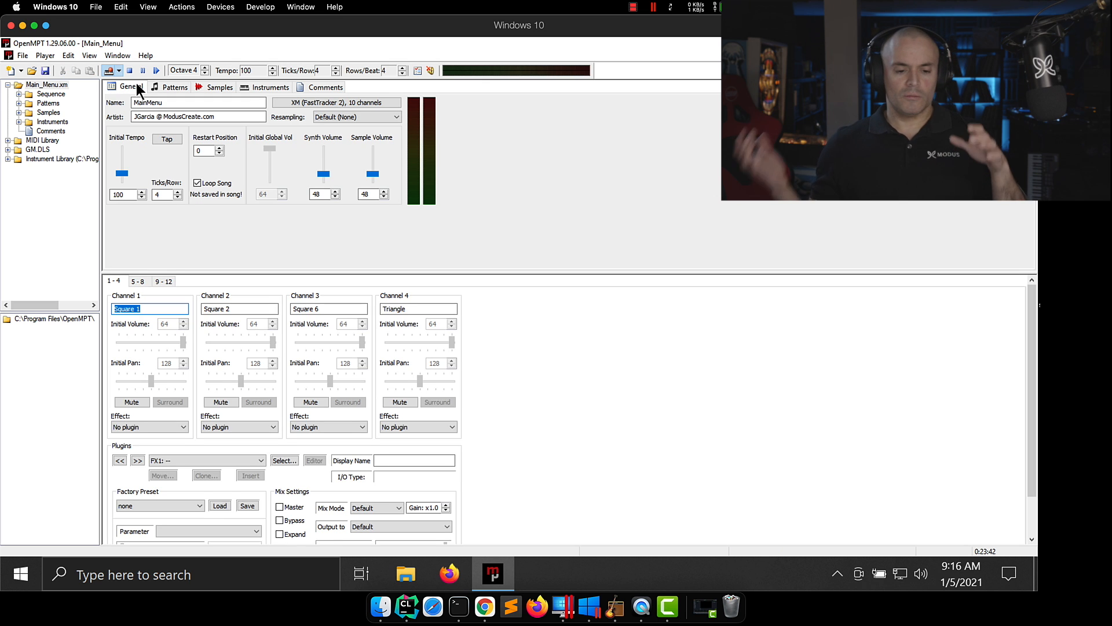
pyautogui.click(176, 87)
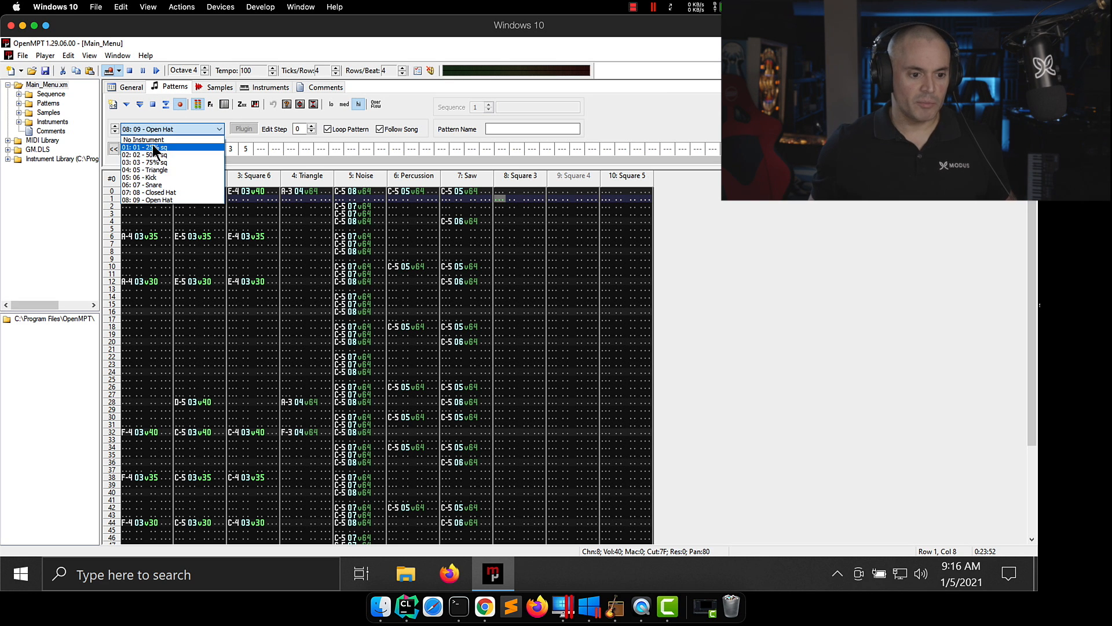
# Choose instrument 02 - 50% sq, set the cursor at Square 1 row 24, and select pattern 0.
pyautogui.click(148, 153)
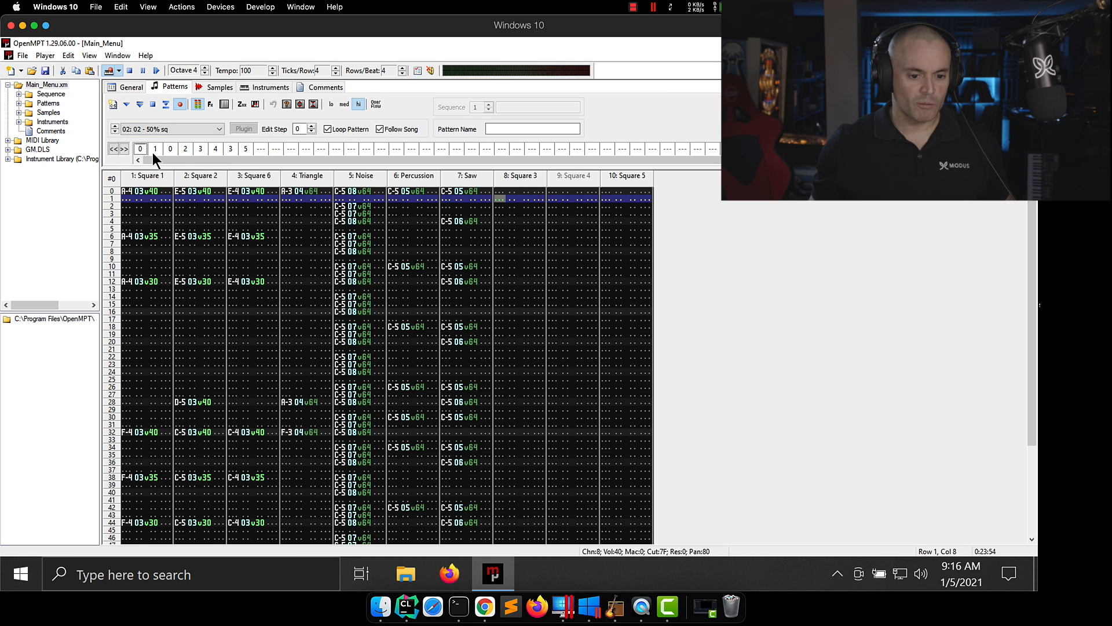
pyautogui.moveTo(155, 156)
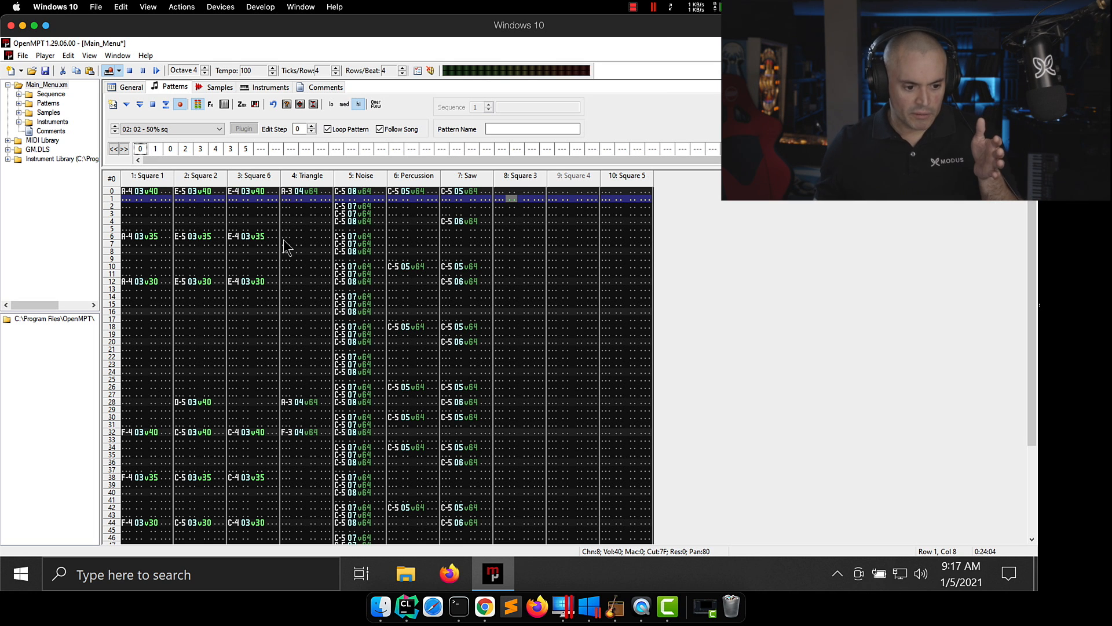
pyautogui.click(128, 221)
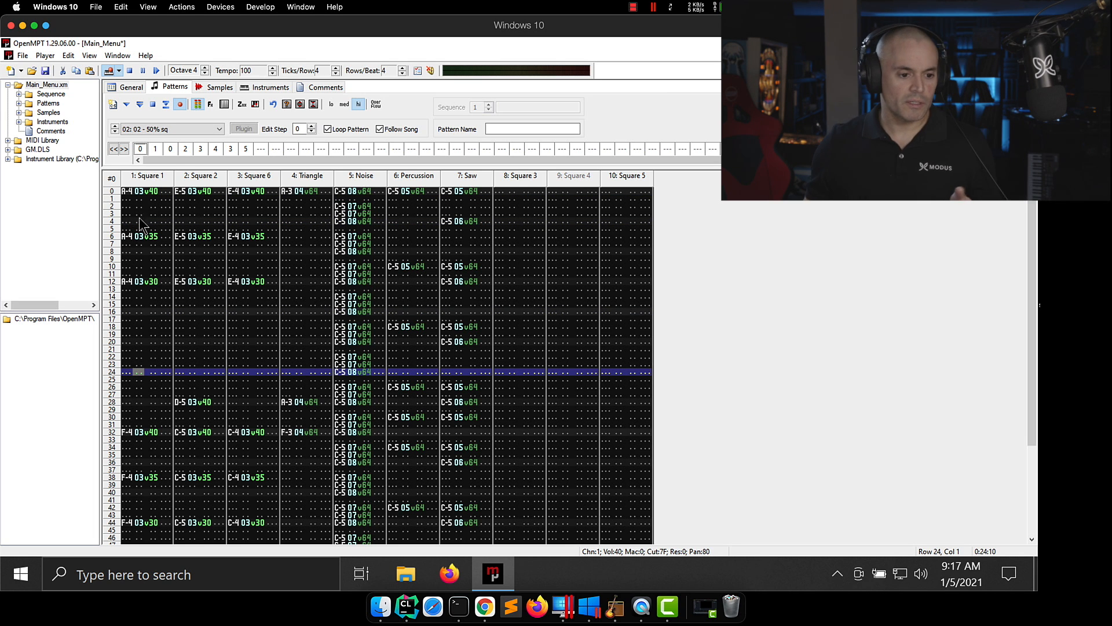
pyautogui.click(140, 148)
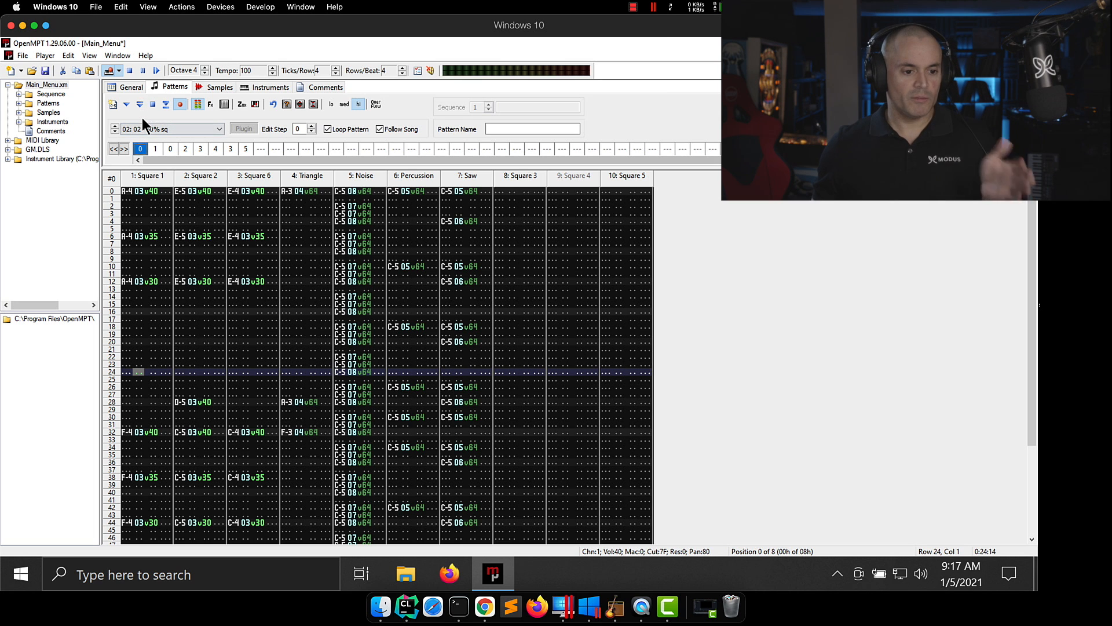
pyautogui.moveTo(139, 104)
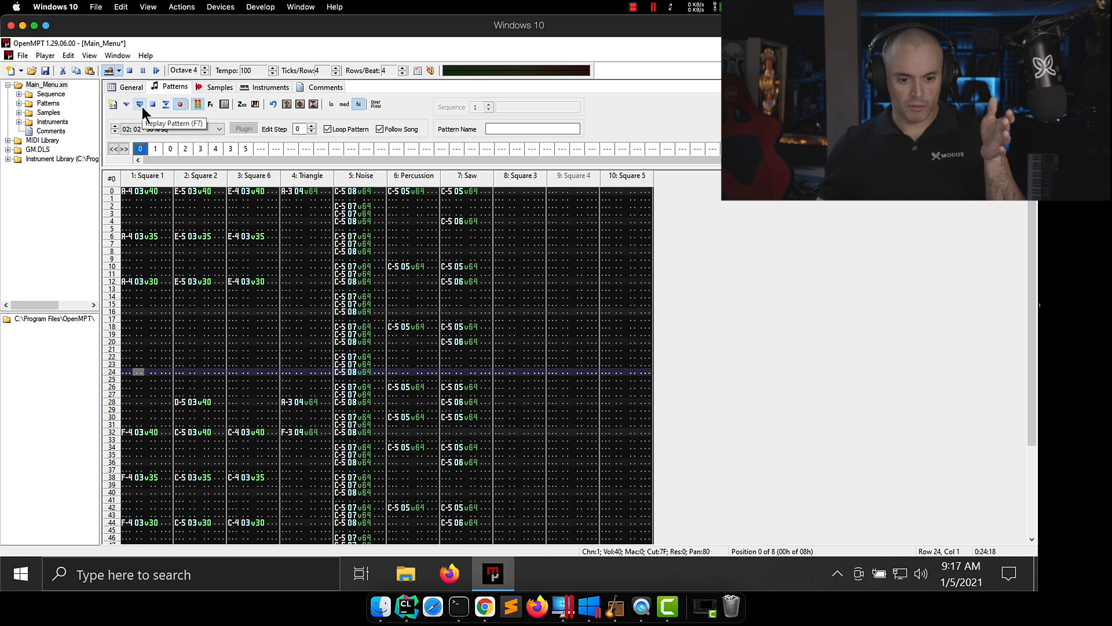
# Play the current Main_Menu pattern and follow the grid as playback advances.
pyautogui.click(139, 104)
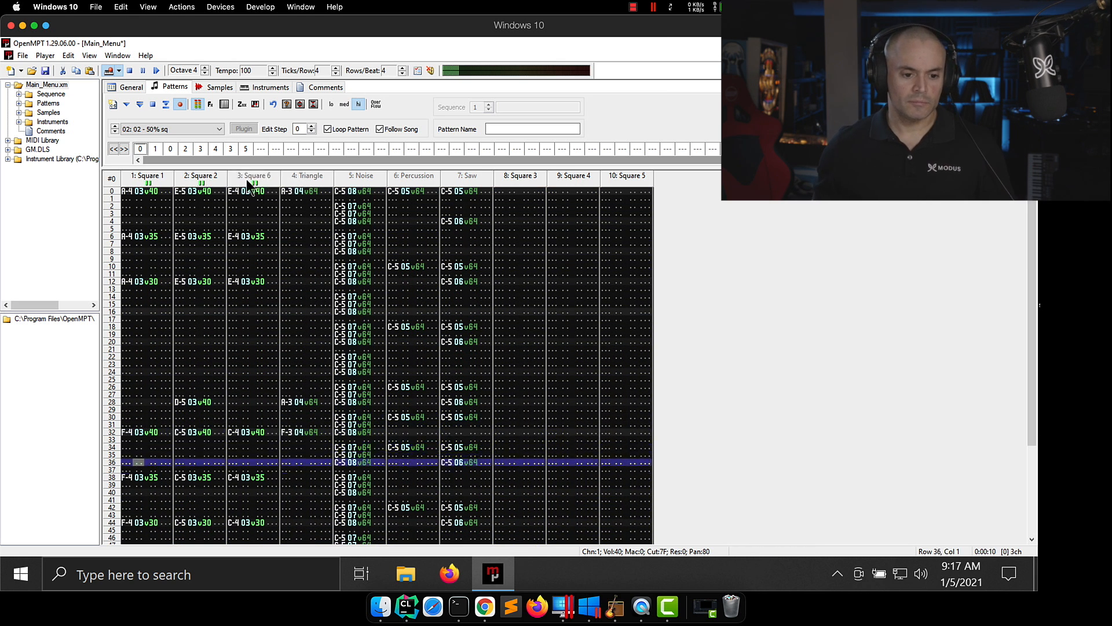
pyautogui.scroll(-3)
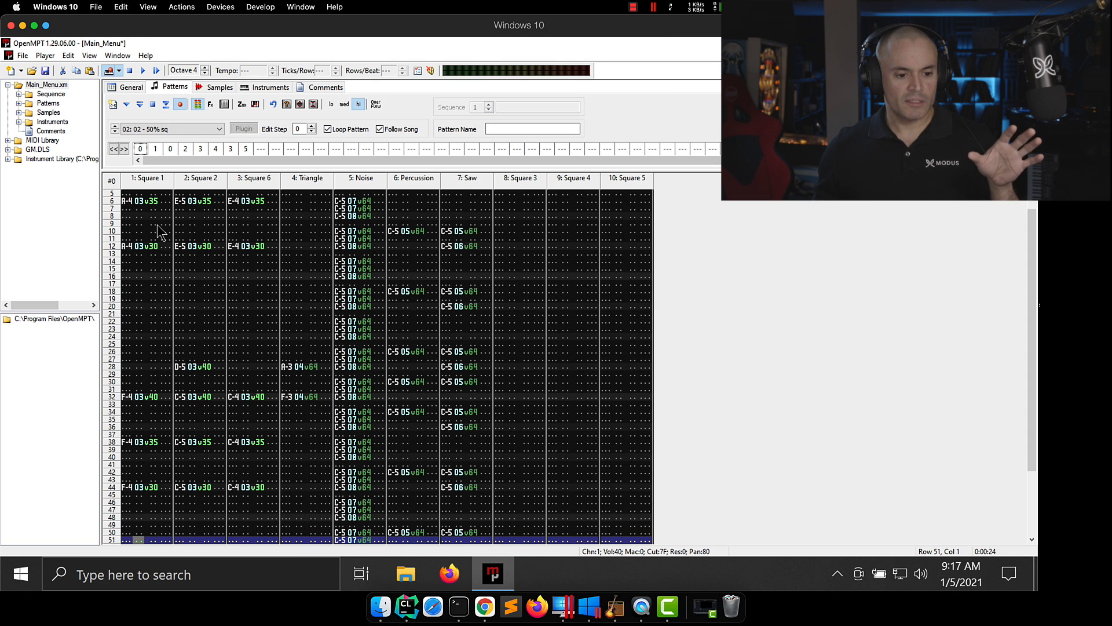
pyautogui.moveTo(218, 361)
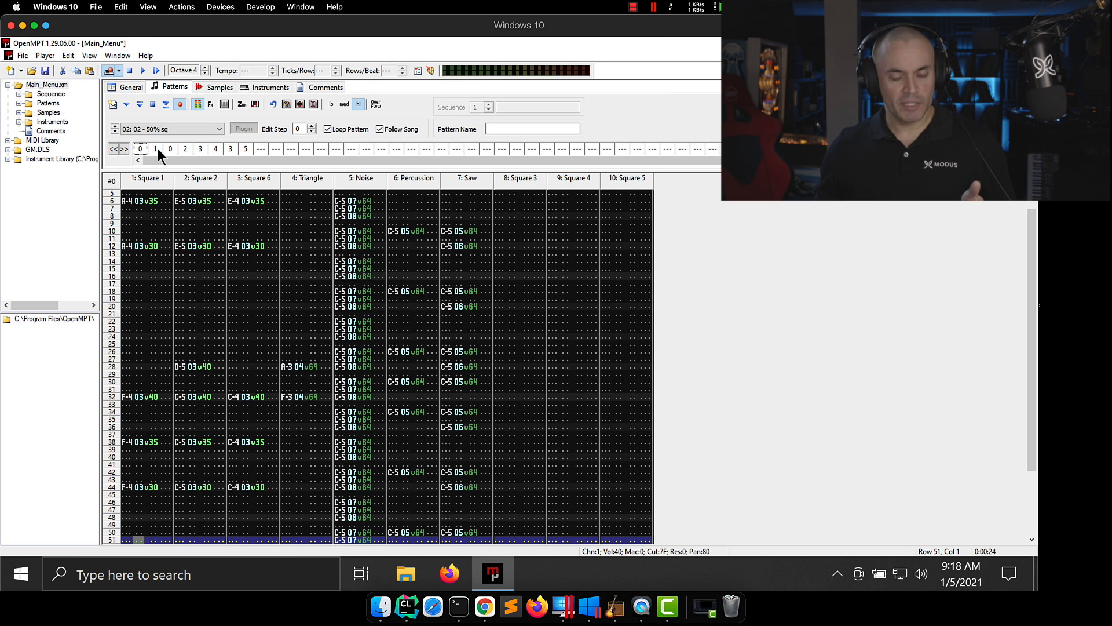
pyautogui.moveTo(170, 149)
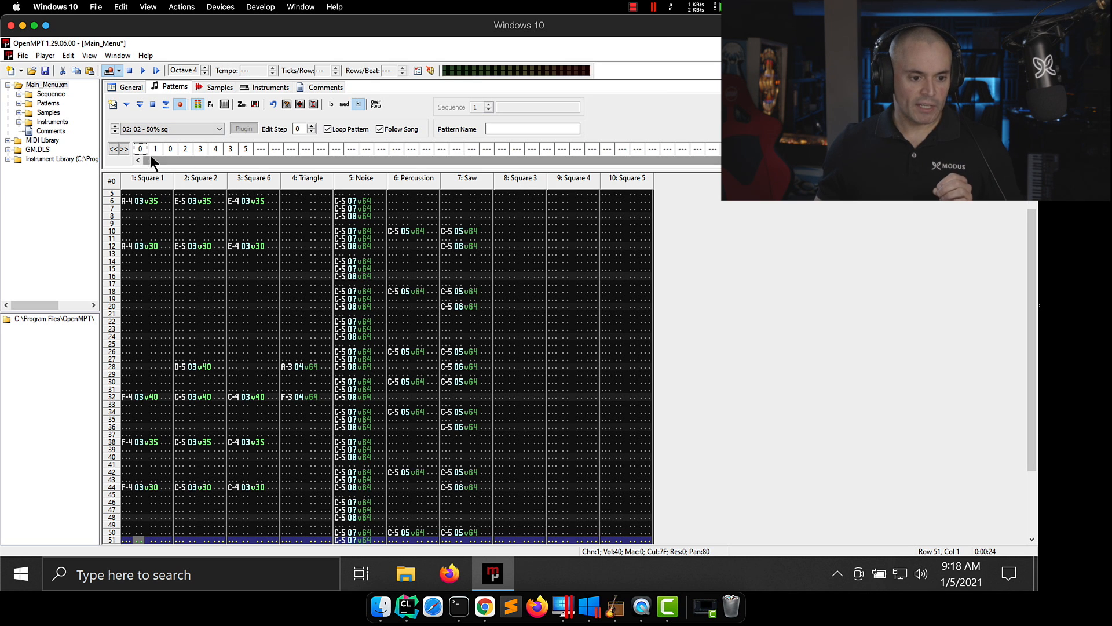
pyautogui.click(499, 195)
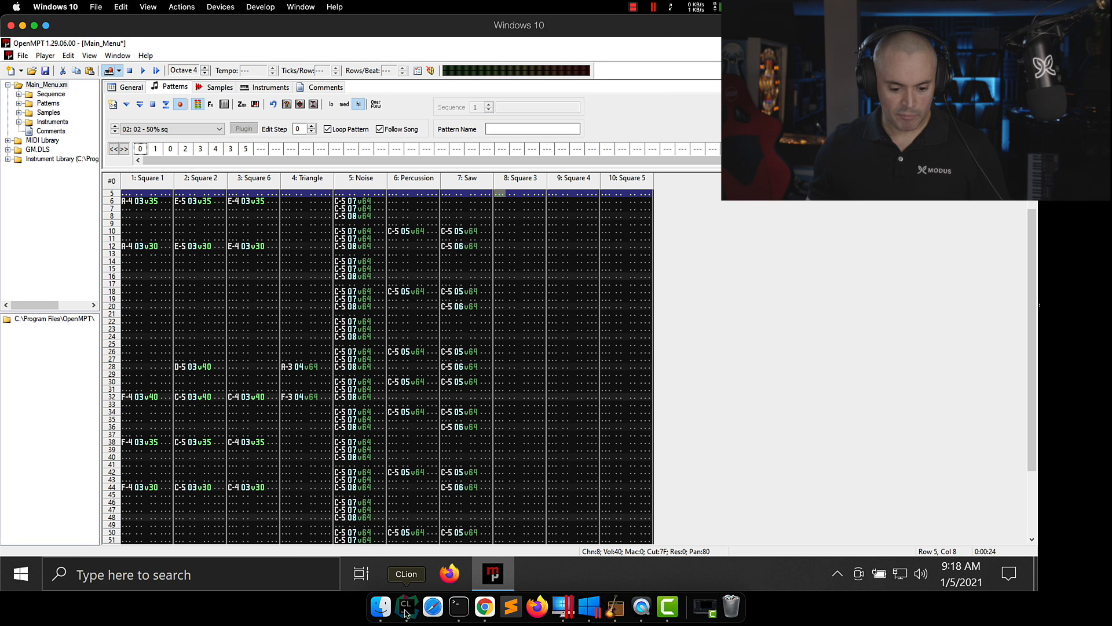
# Run Modite Adventure from CLion to hear the main menu music, then quit the game.
pyautogui.click(406, 609)
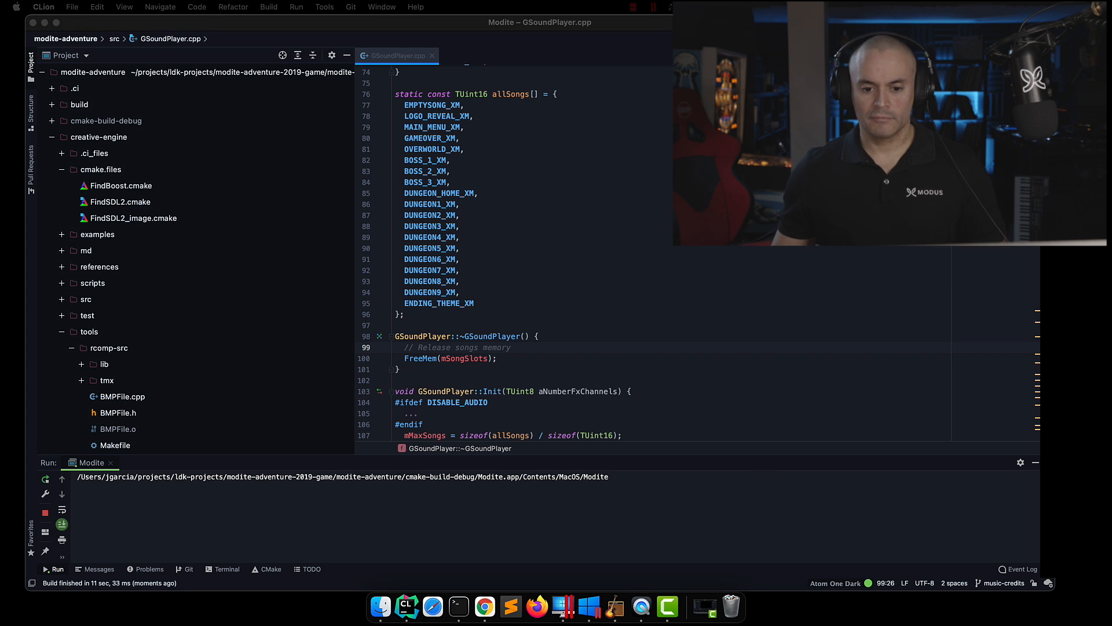
pyautogui.click(46, 480)
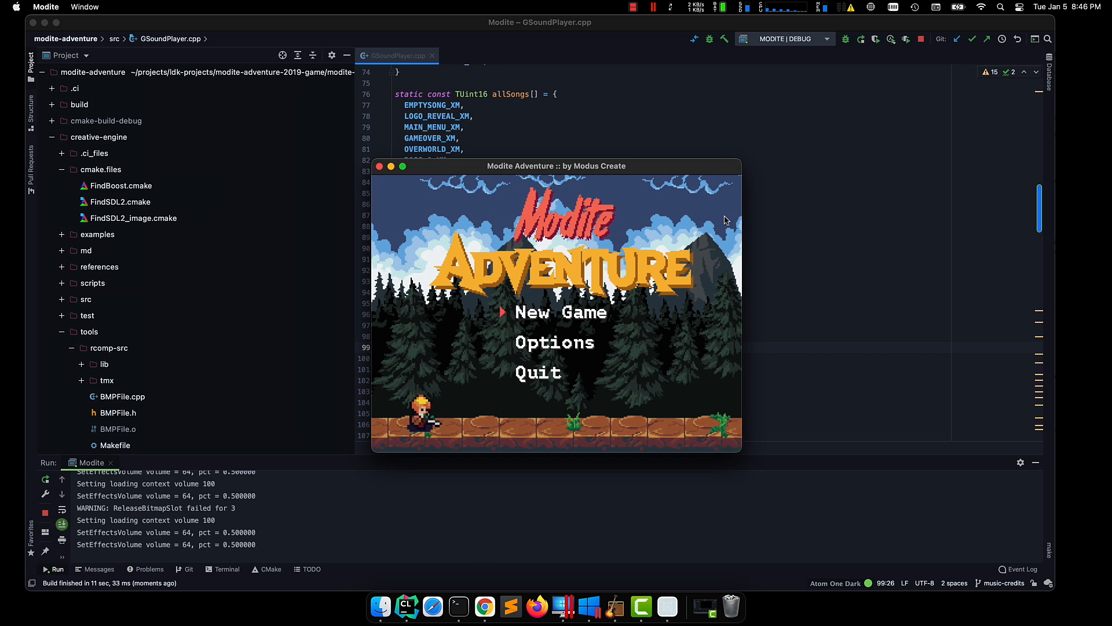
pyautogui.press('Down')
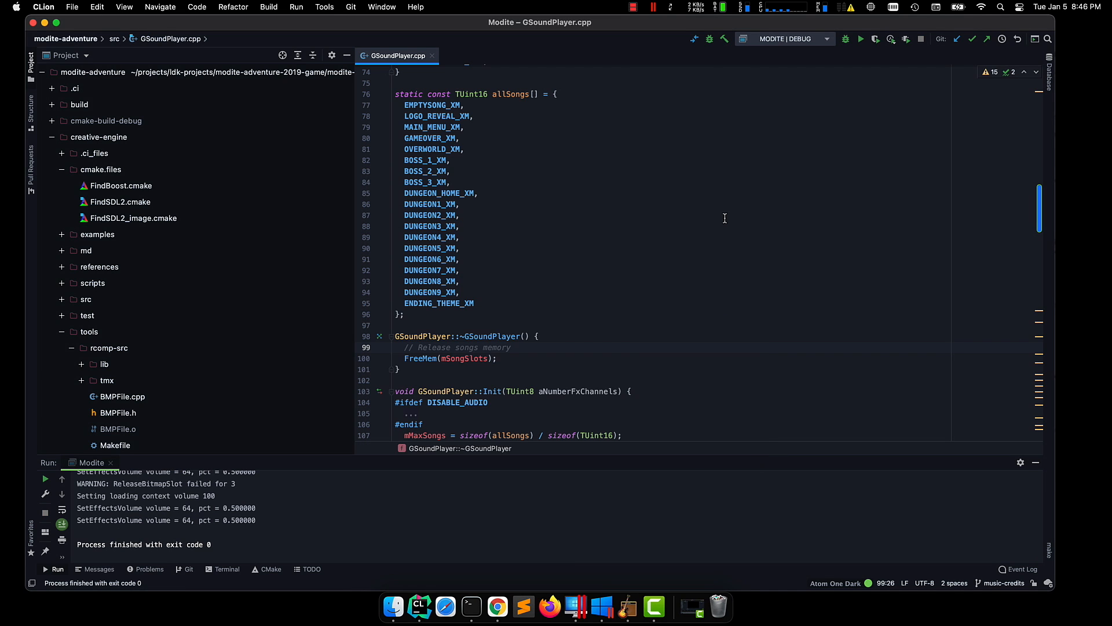
pyautogui.moveTo(601, 606)
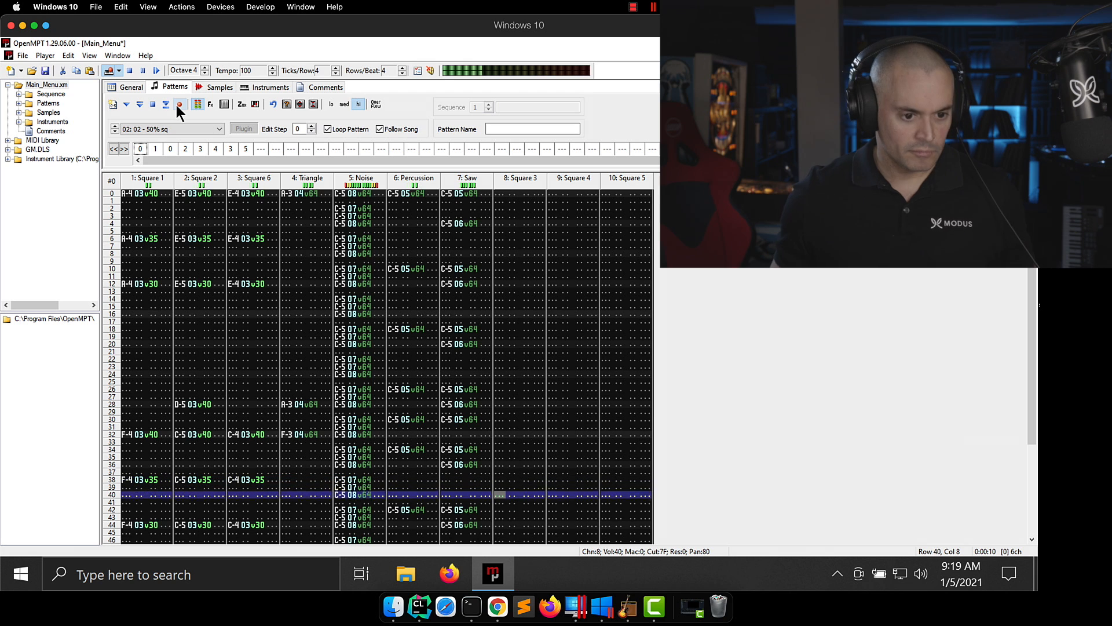
# Follow the replaying Main_Menu pattern down the grid past row 50.
pyautogui.scroll(-3)
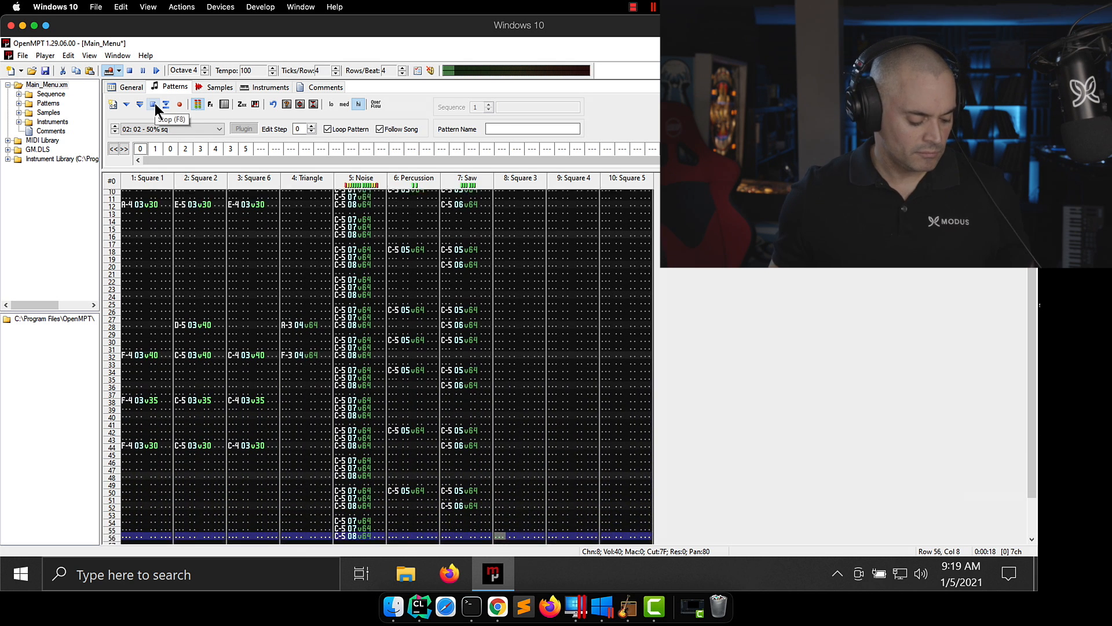
# Stop playback and enter G-5 notes (instrument 02) at Square 3 rows 32 and 44.
pyautogui.click(153, 105)
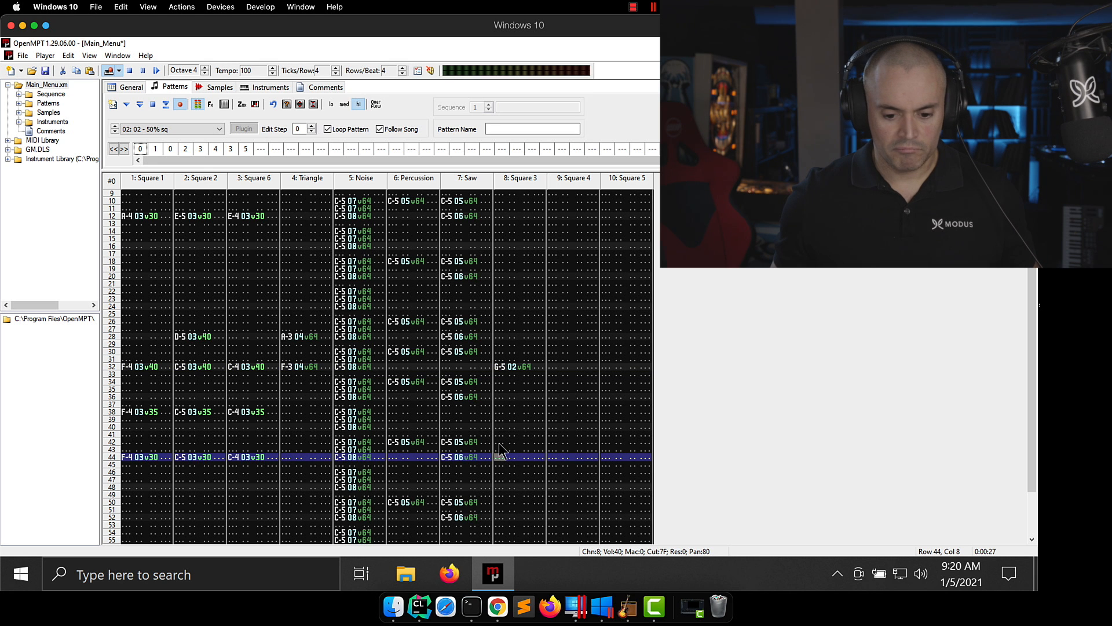
pyautogui.click(140, 104)
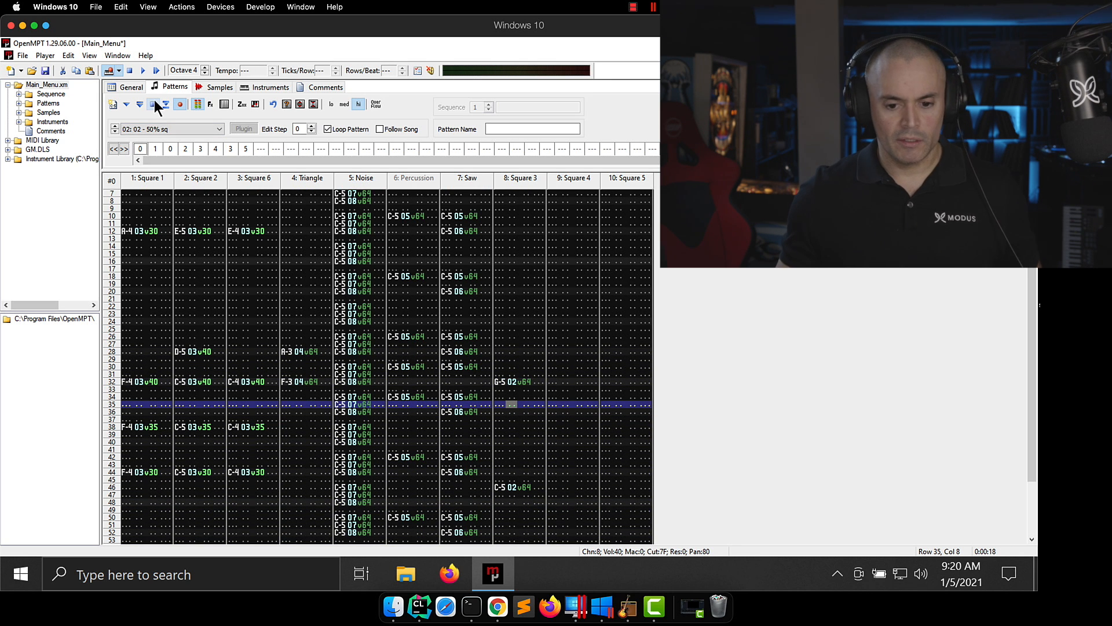
pyautogui.click(154, 149)
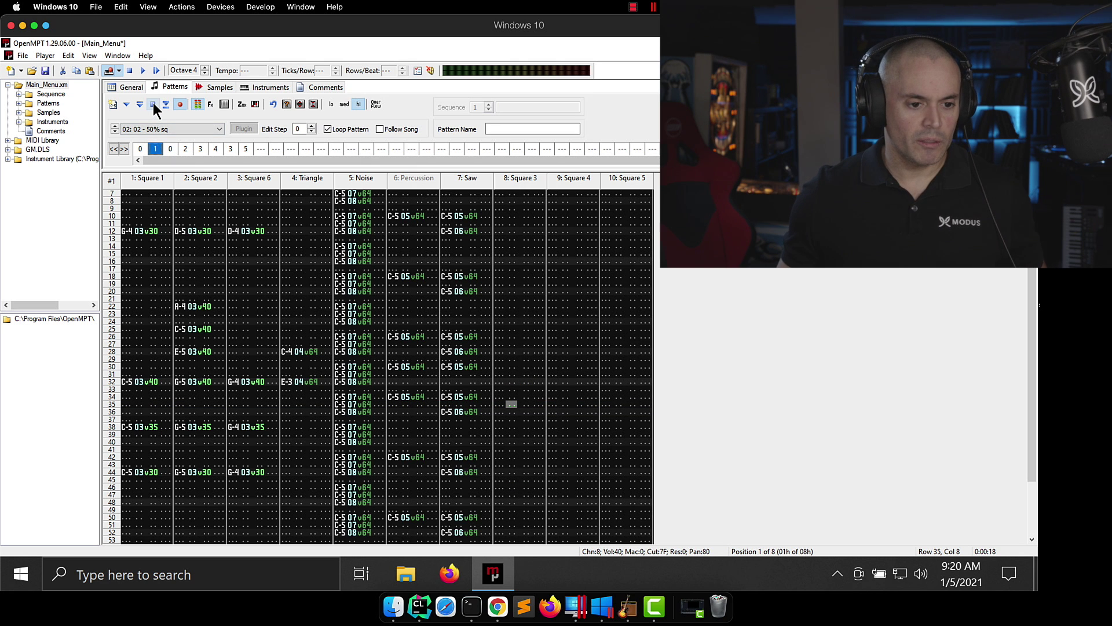
# Enter C-5 at row 32 and G-5 at row 44 in the second pattern's Square 3.
pyautogui.click(142, 69)
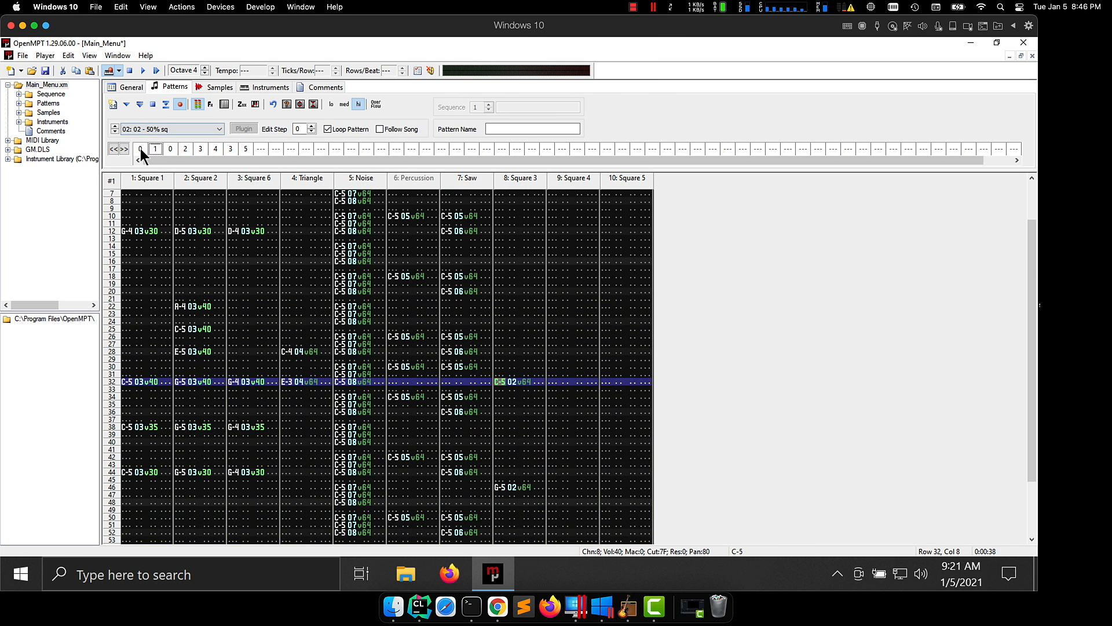
# Return to pattern 0 and play it from the top with the new Square 3 notes.
pyautogui.click(139, 104)
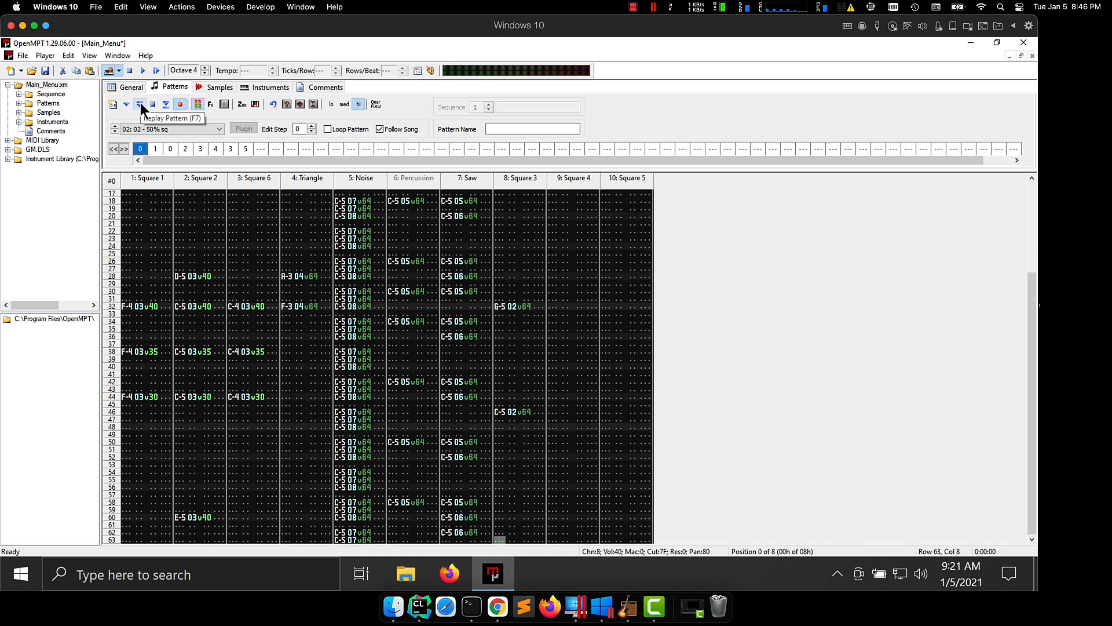
pyautogui.click(156, 69)
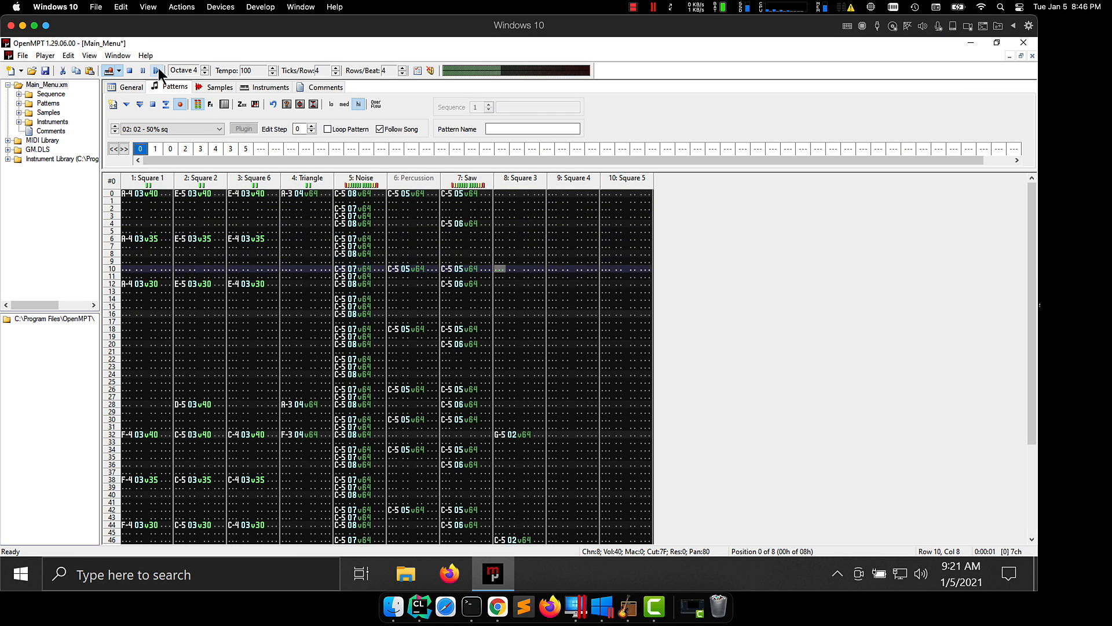